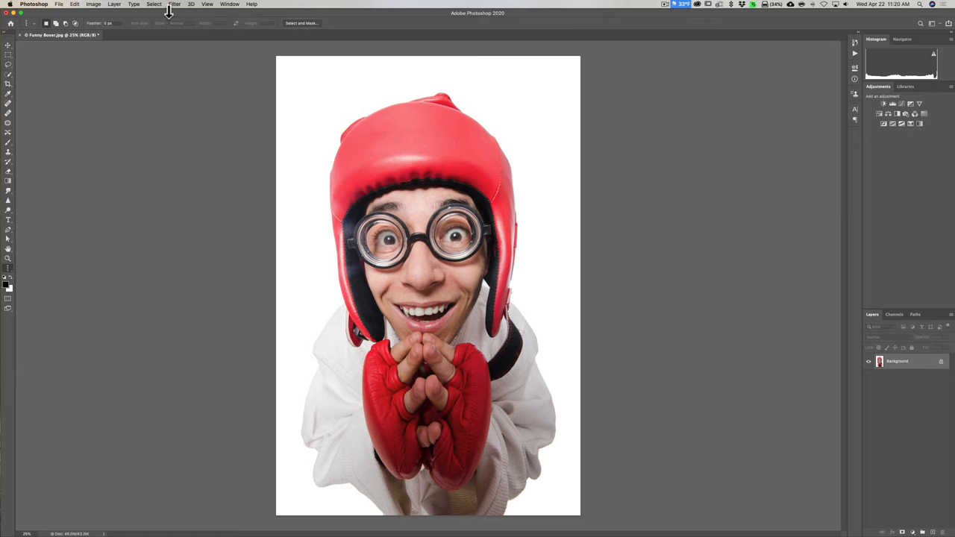
mouse_move(170, 15)
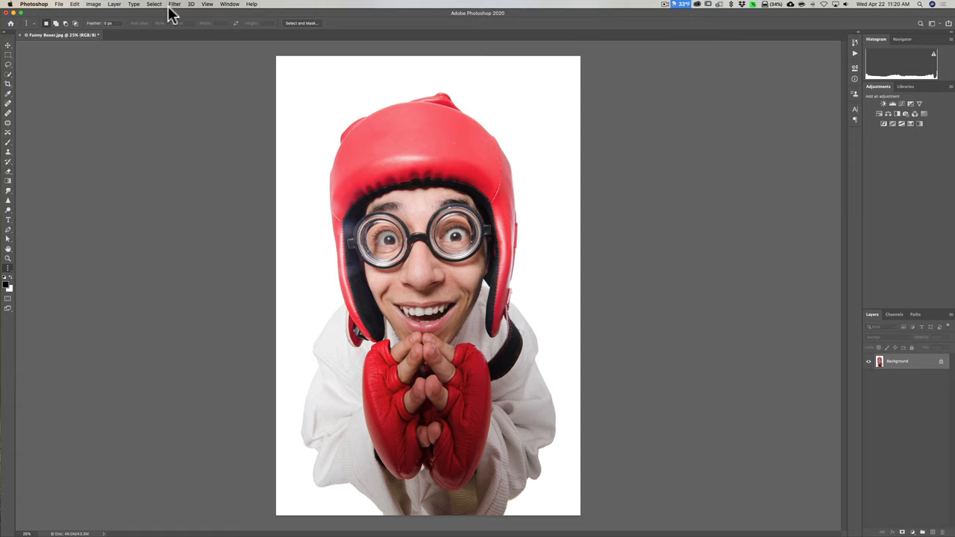
mouse_move(603, 71)
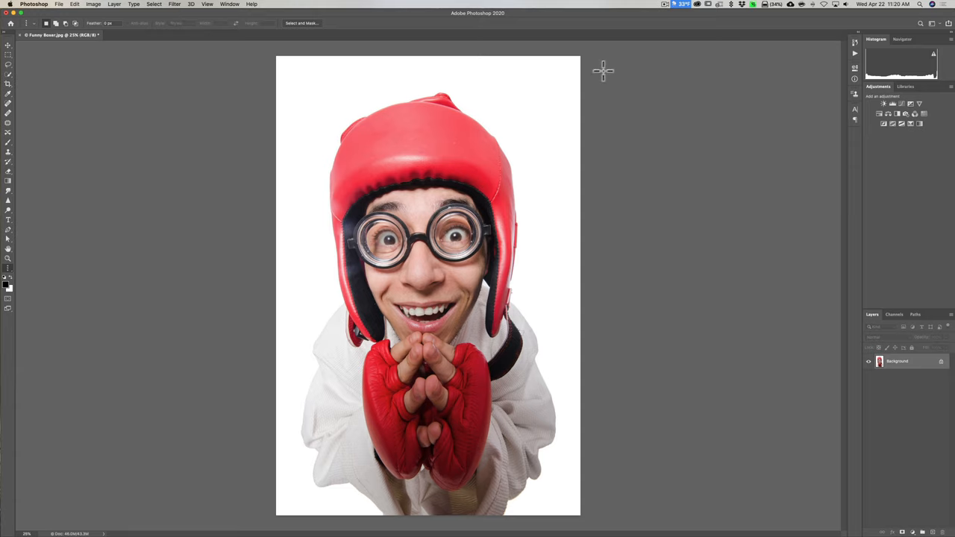
mouse_move(607, 72)
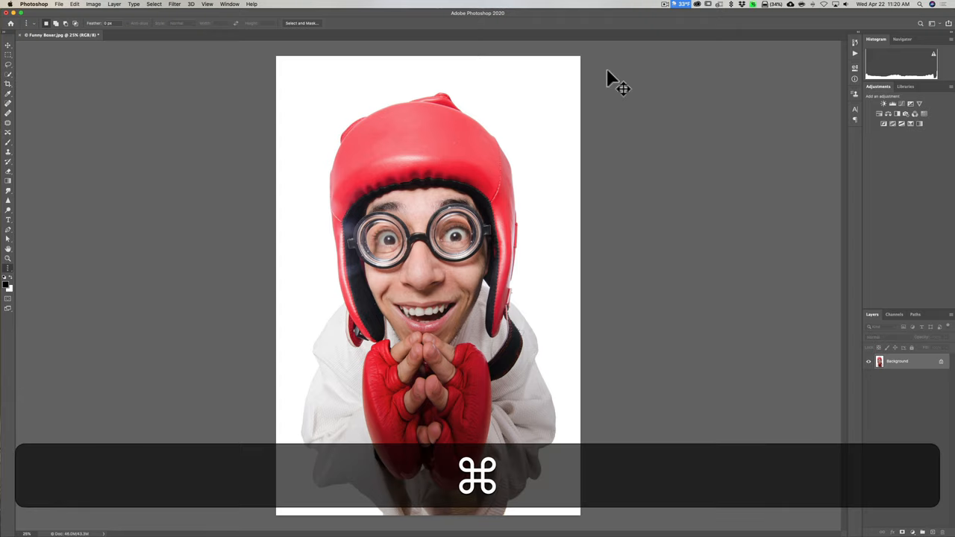
Duplicate the boxer photo Background onto a new Layer 1
key("cmd+j")
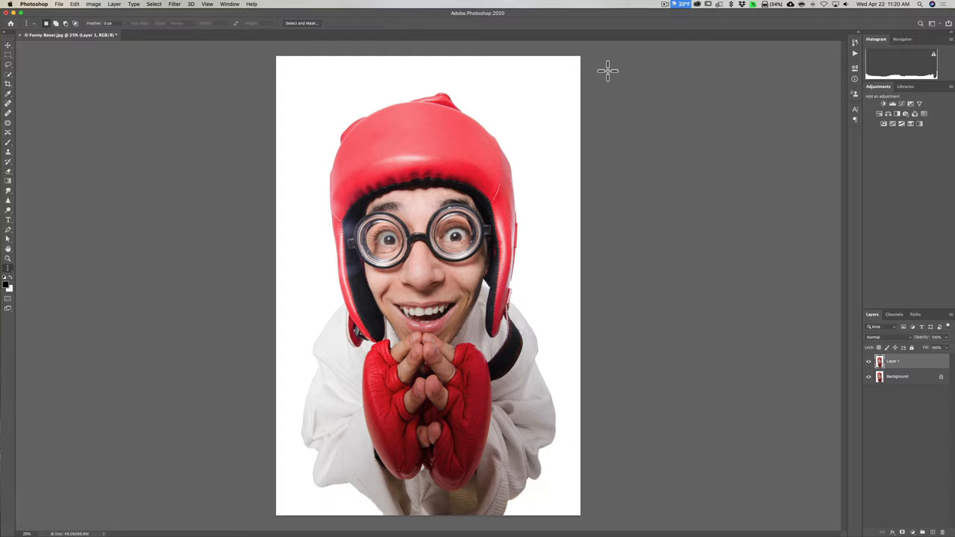
mouse_move(750, 270)
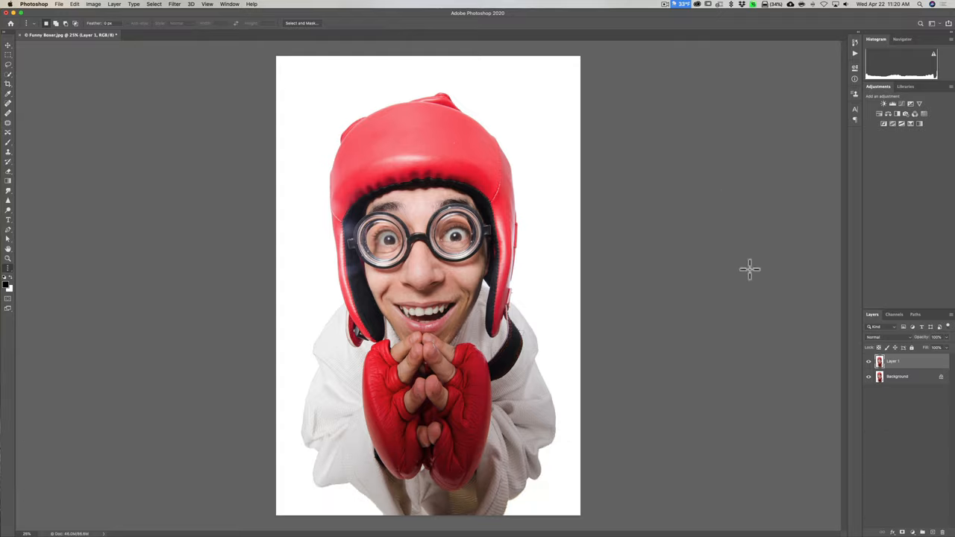
mouse_move(694, 243)
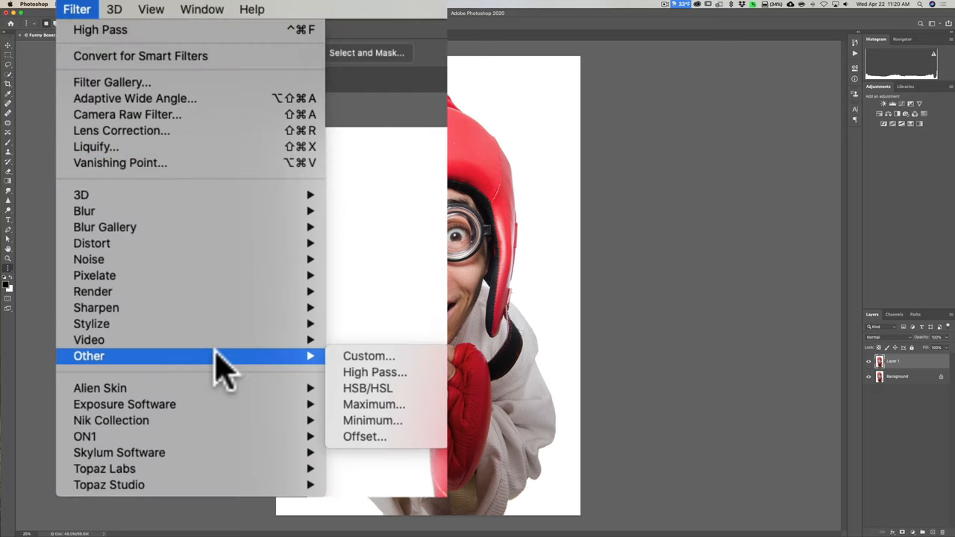
Apply a High Pass filter with a 6.4-pixel radius to Layer 1
left_click(371, 372)
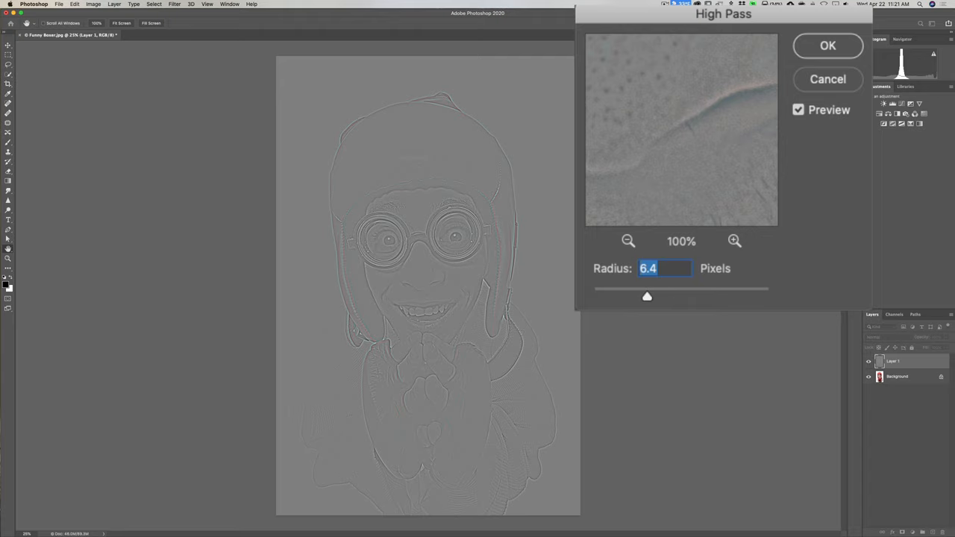
mouse_move(597, 254)
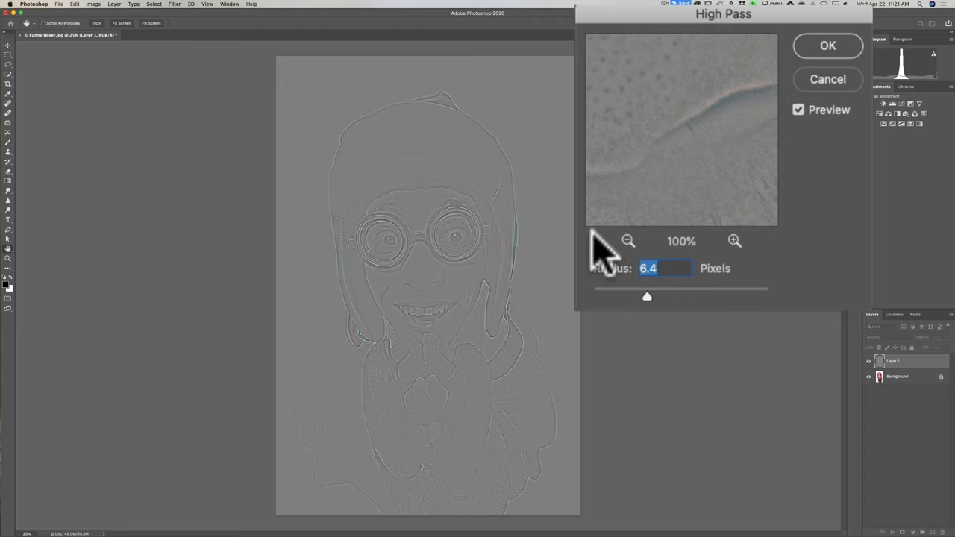
left_click_drag(647, 297, 694, 302)
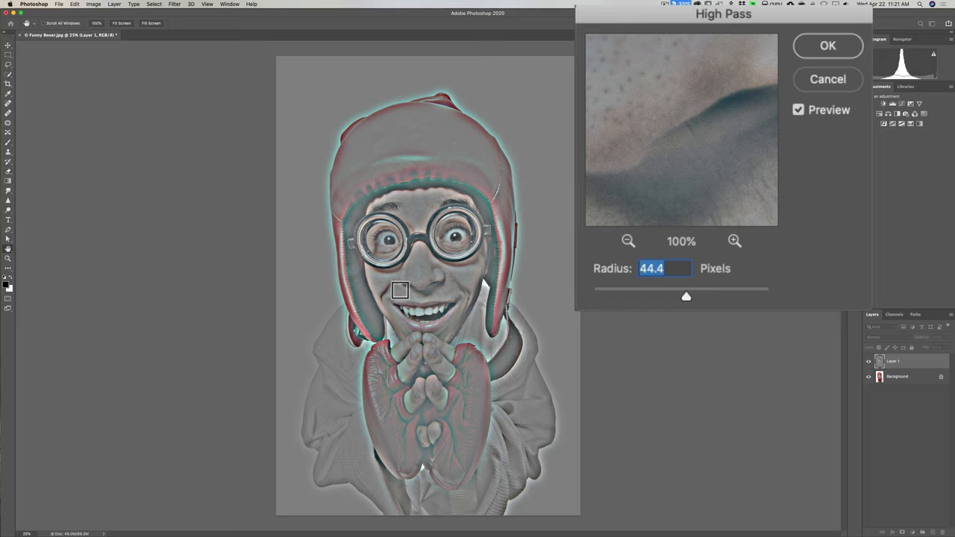
mouse_move(687, 310)
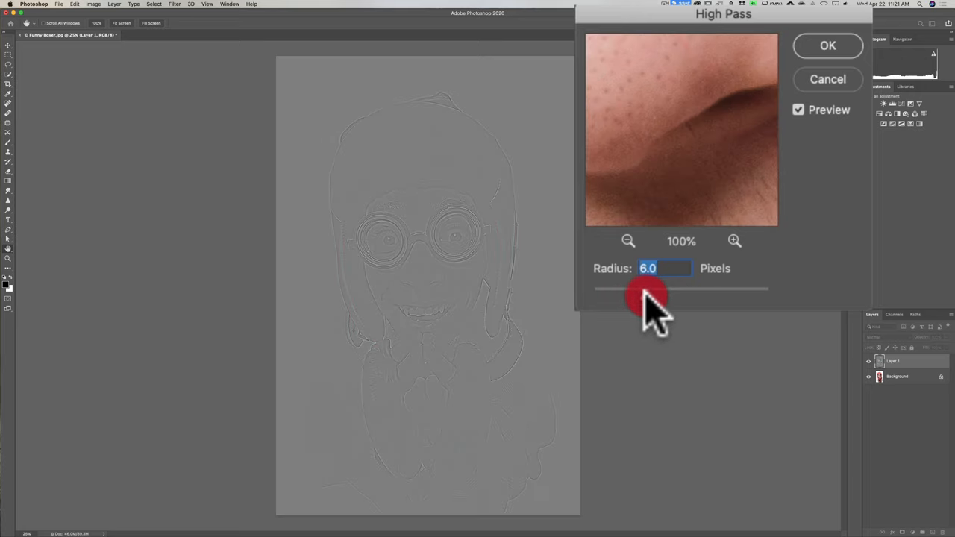
left_click_drag(647, 289, 660, 289)
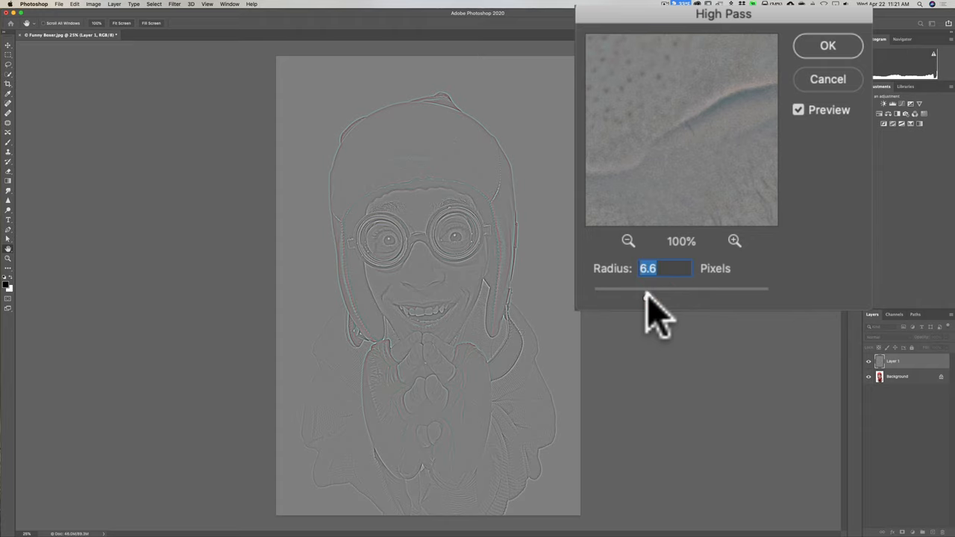
left_click_drag(657, 296, 647, 296)
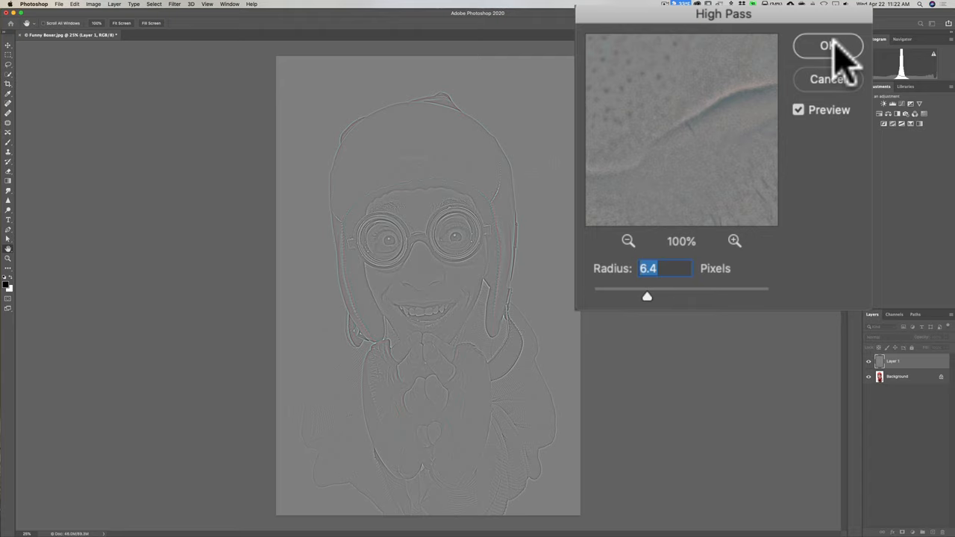
left_click(829, 46)
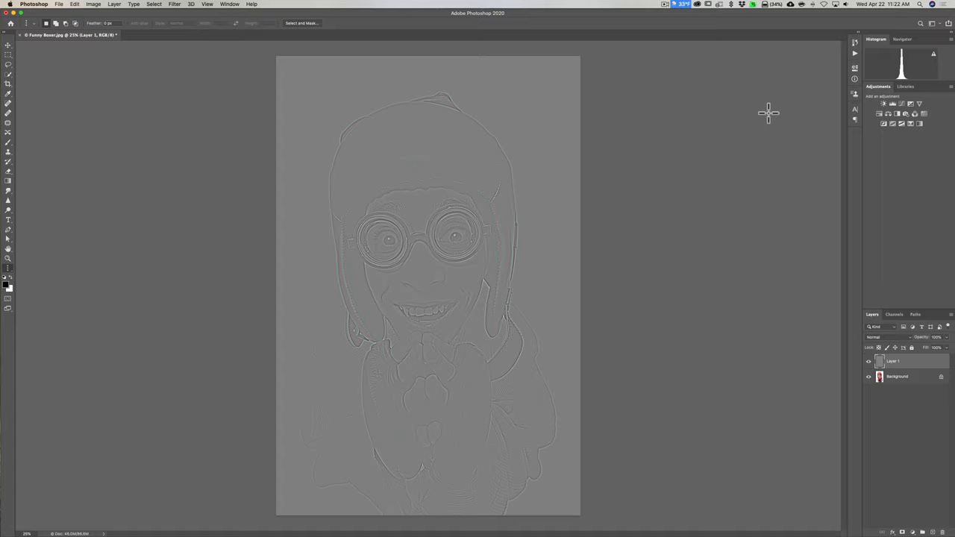
Duplicate the high-pass layer as Layer 1 copy and invert it (Cmd+I)
key("cmd")
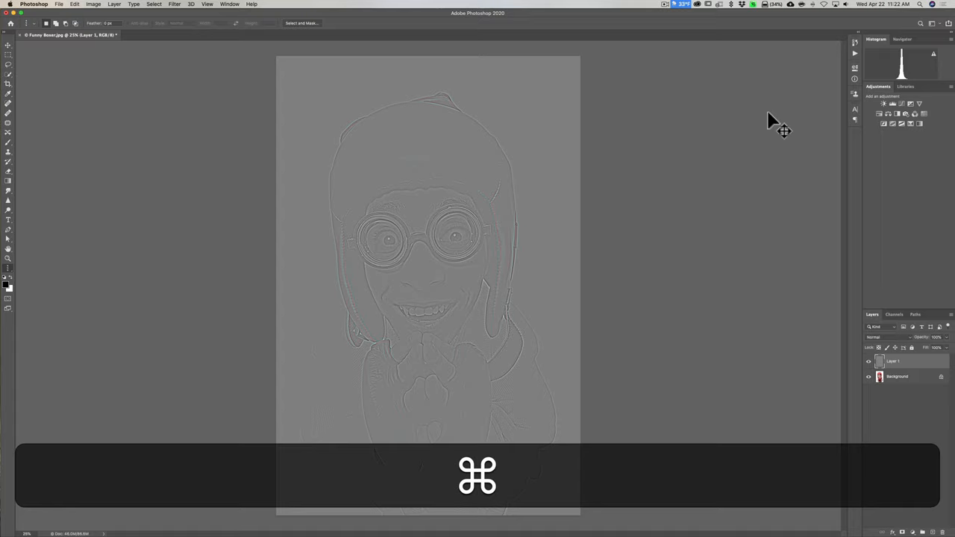
key("cmd+j")
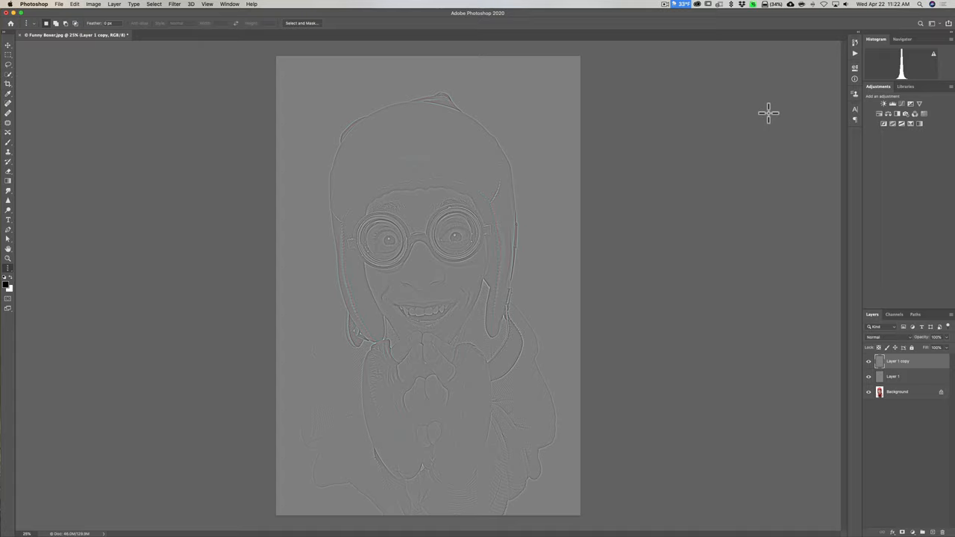
key("cmd+i")
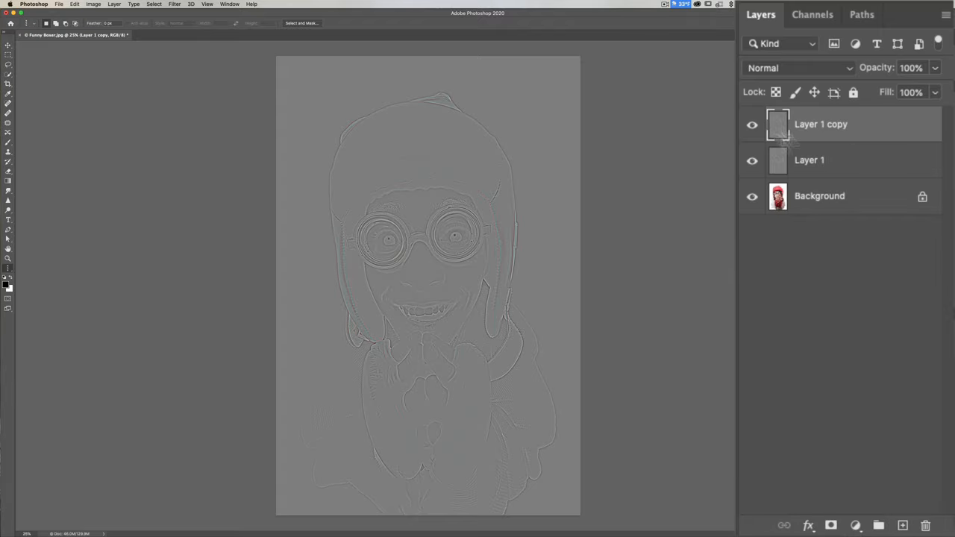
Set Layer 1 copy's blend mode to Divide for faint pencil lines
left_click(799, 68)
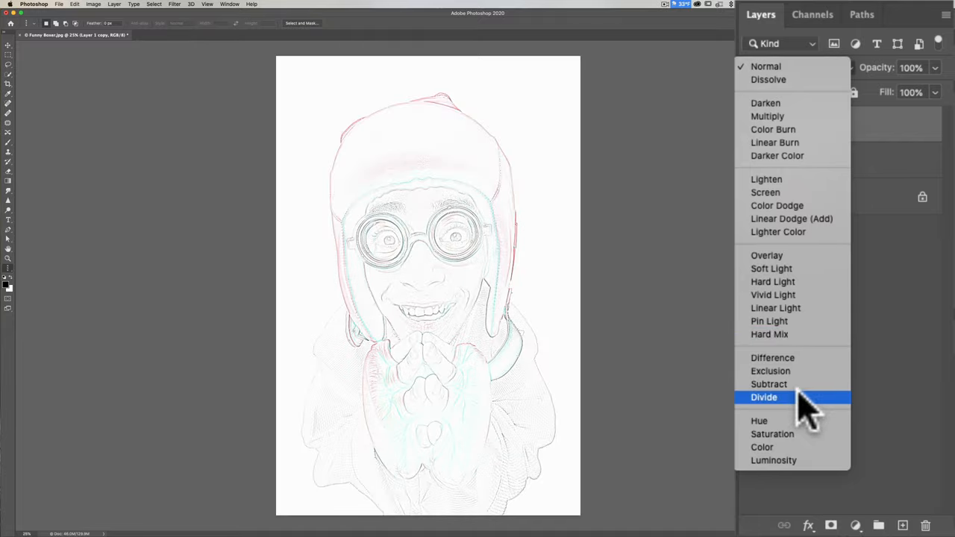
left_click(764, 397)
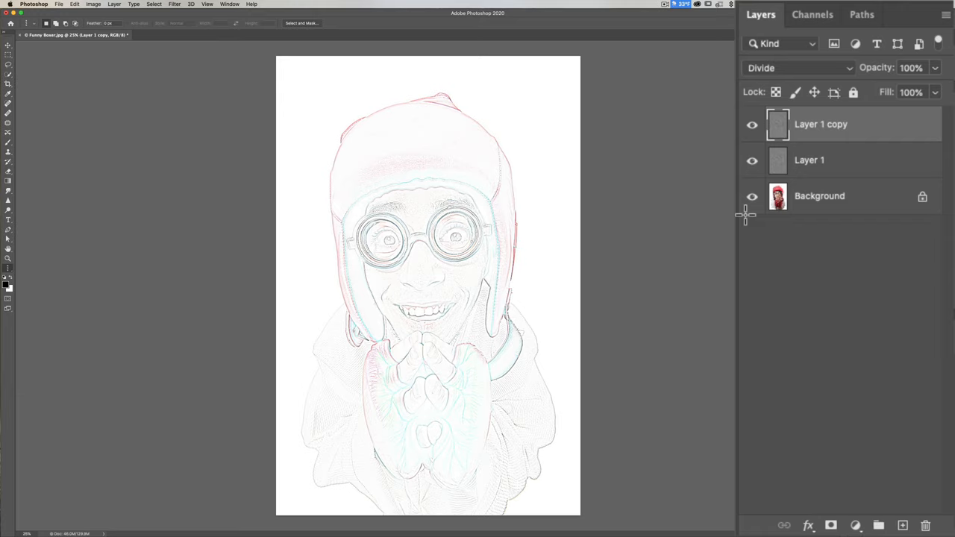
mouse_move(851, 149)
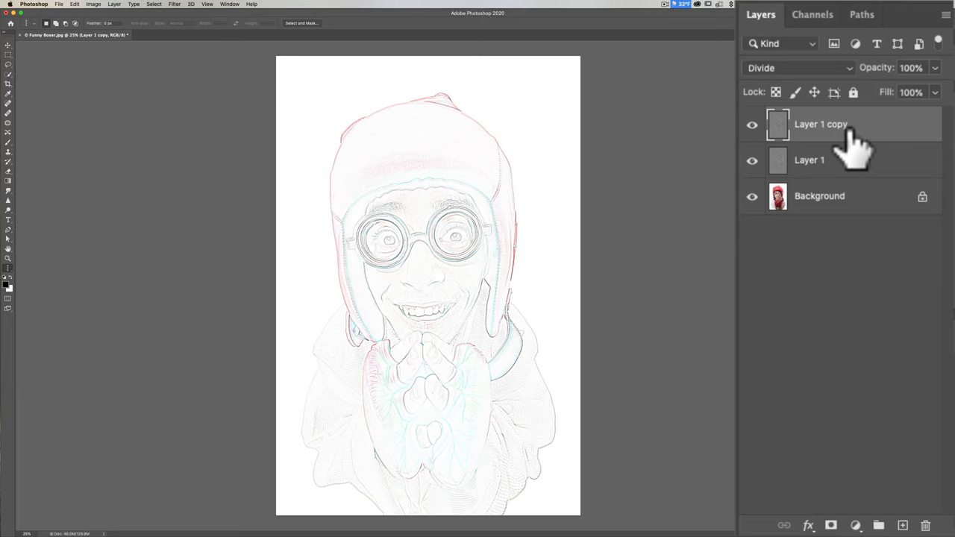
mouse_move(862, 161)
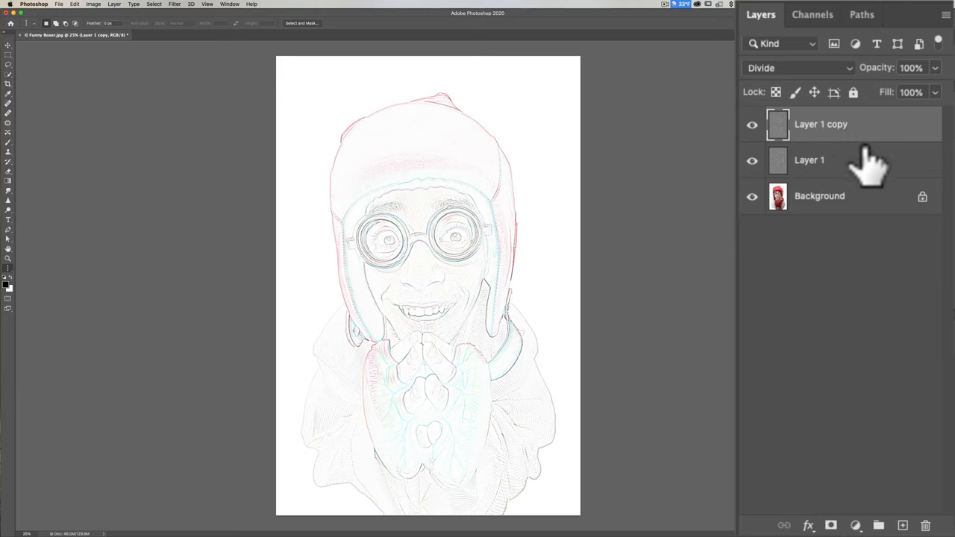
mouse_move(850, 142)
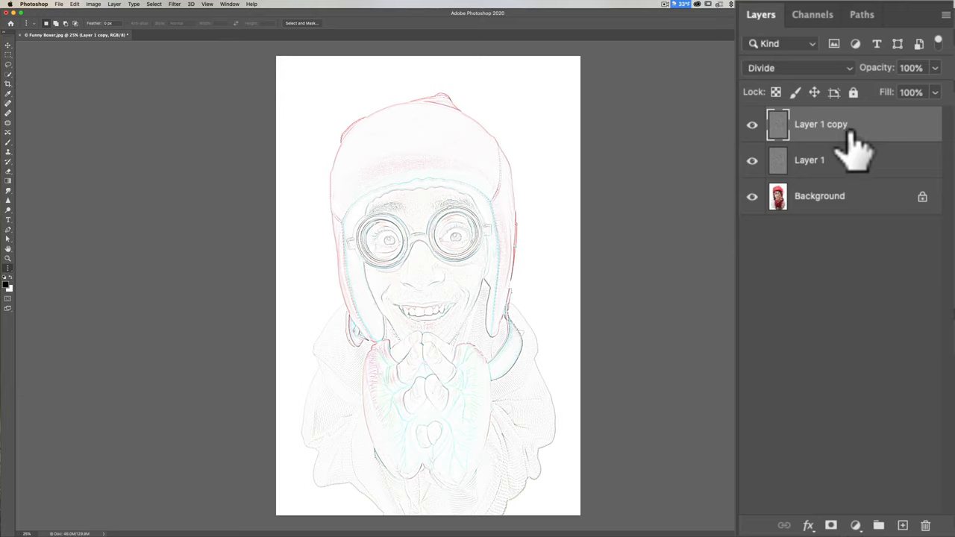
mouse_move(858, 141)
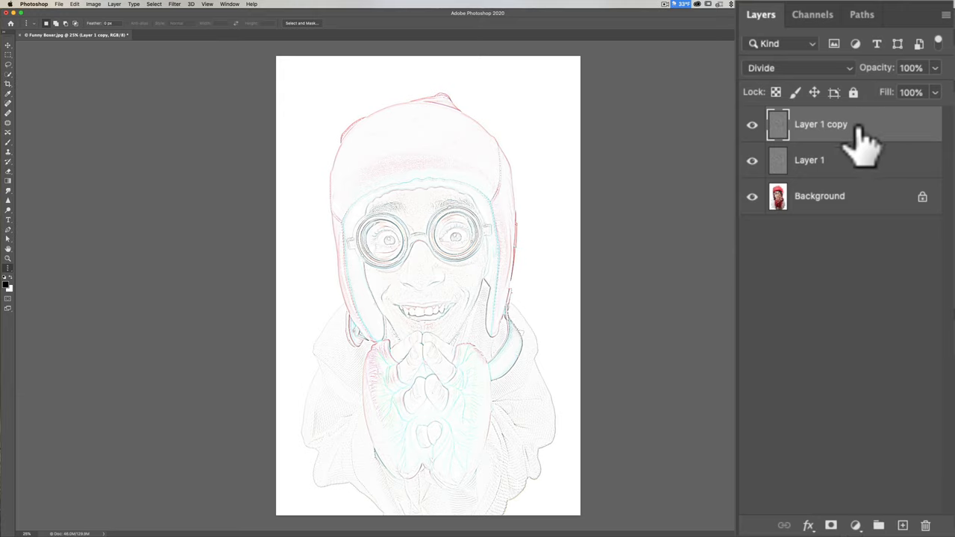
mouse_move(862, 160)
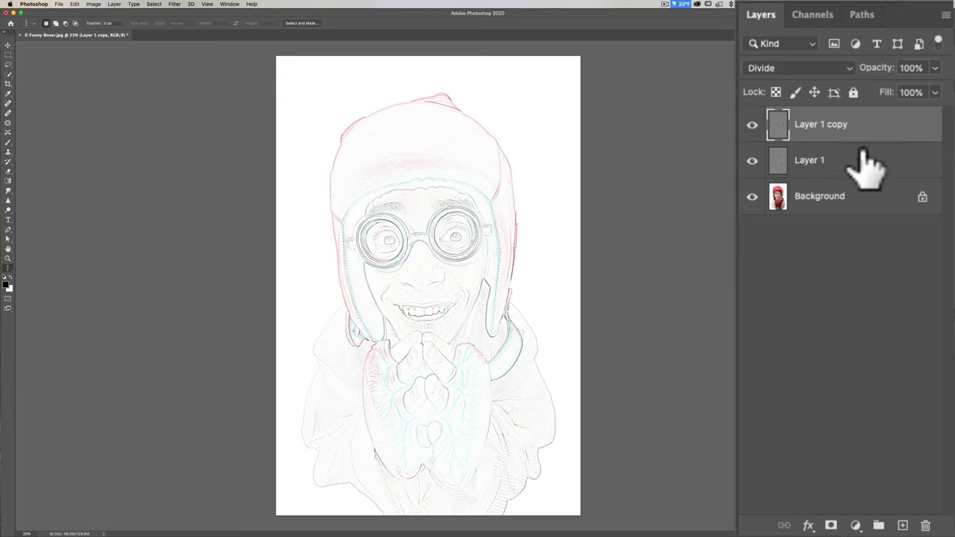
mouse_move(866, 138)
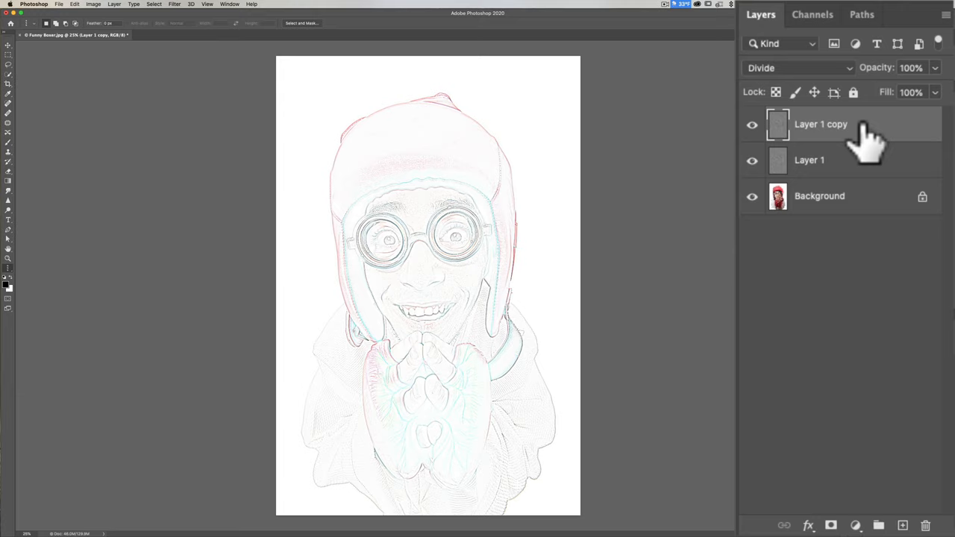
mouse_move(885, 146)
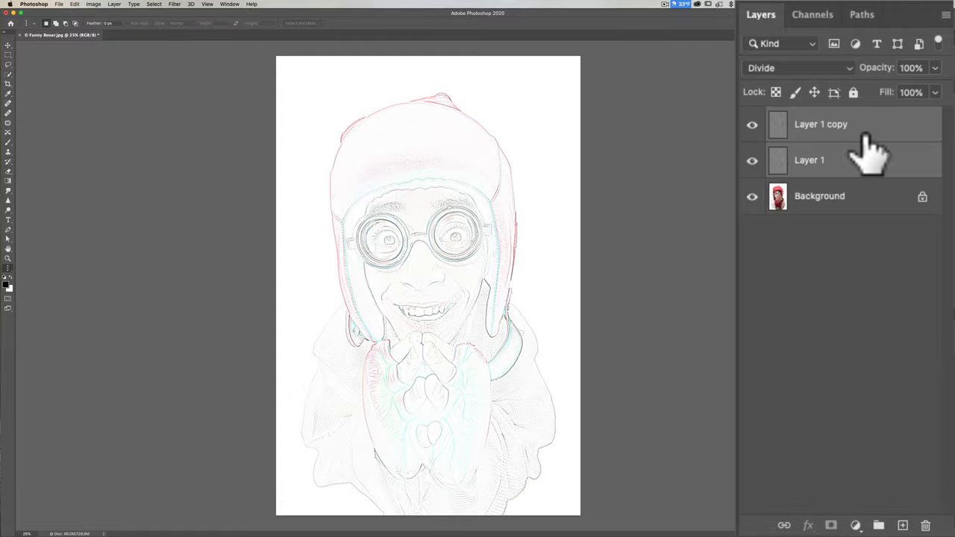
Merge Layer 1 copy and Layer 1 into one sketch layer
key("cmd+e")
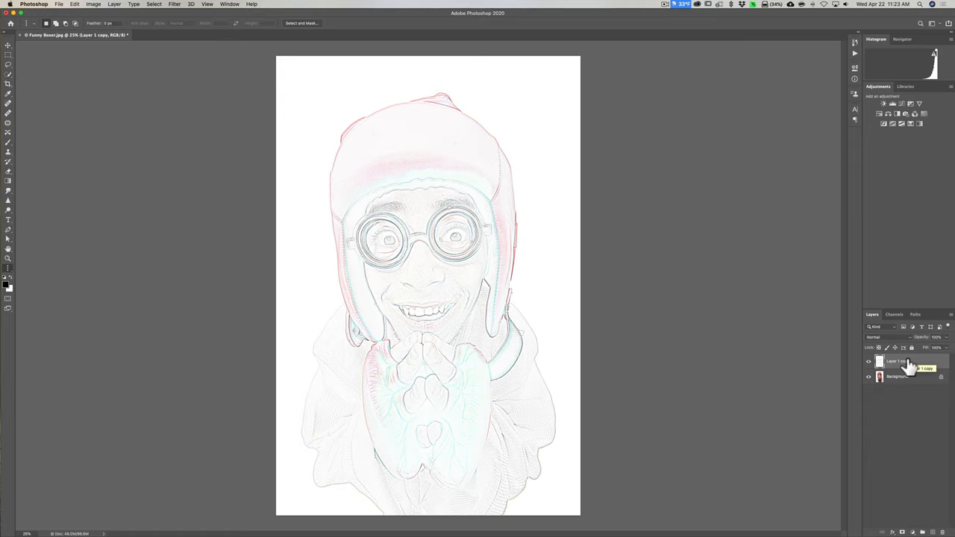
key("cmd")
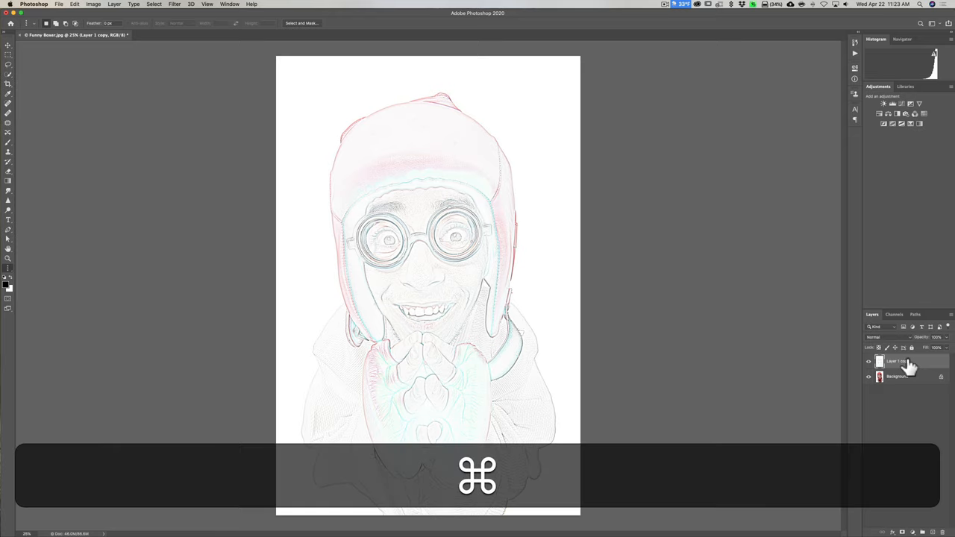
key("cmd+l")
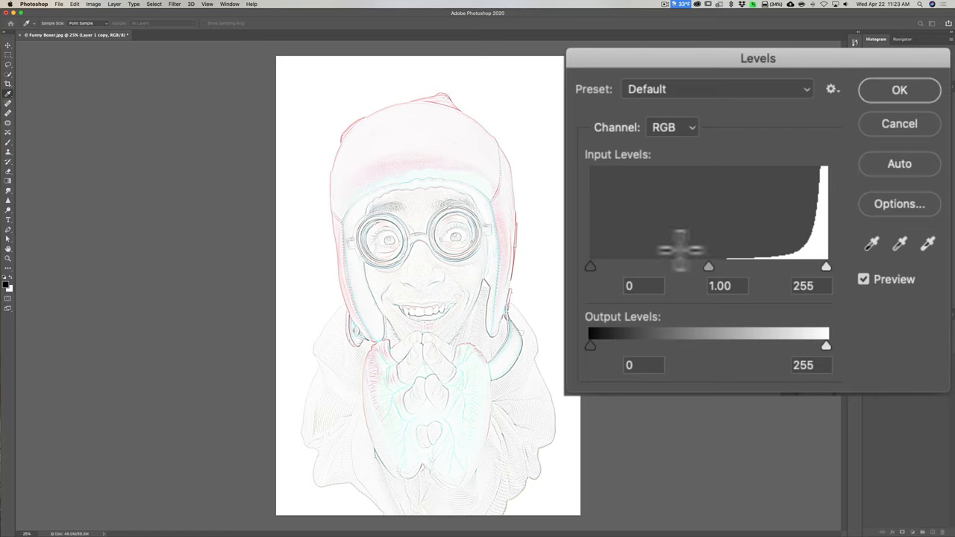
mouse_move(776, 306)
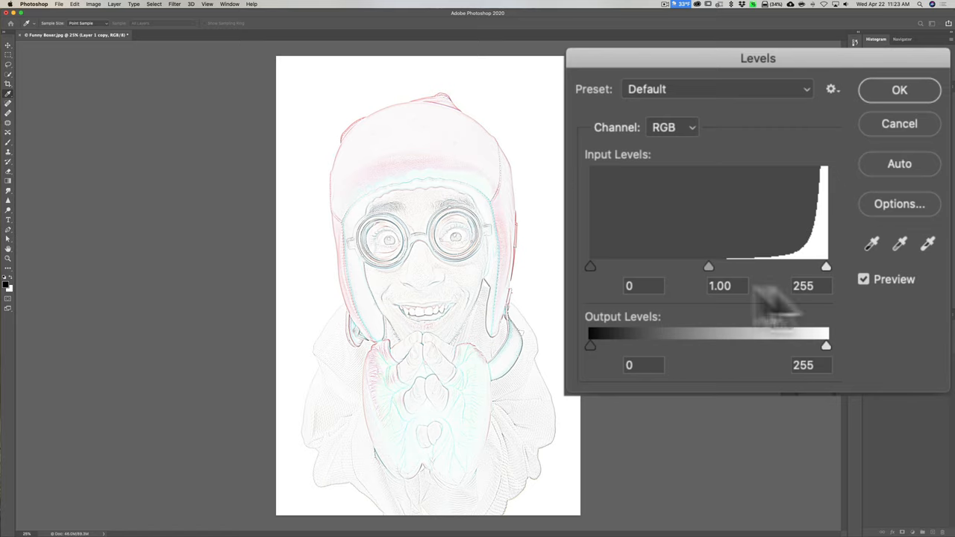
mouse_move(582, 287)
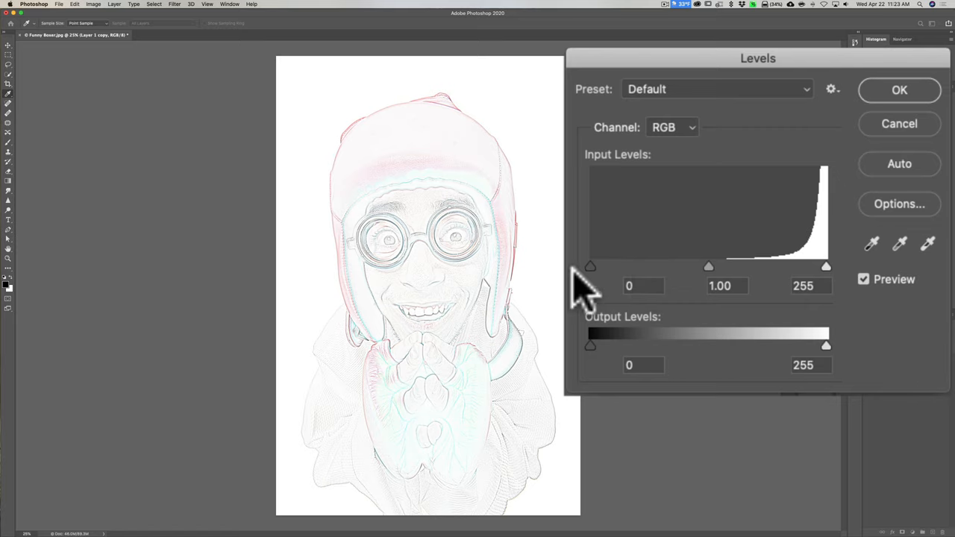
mouse_move(597, 288)
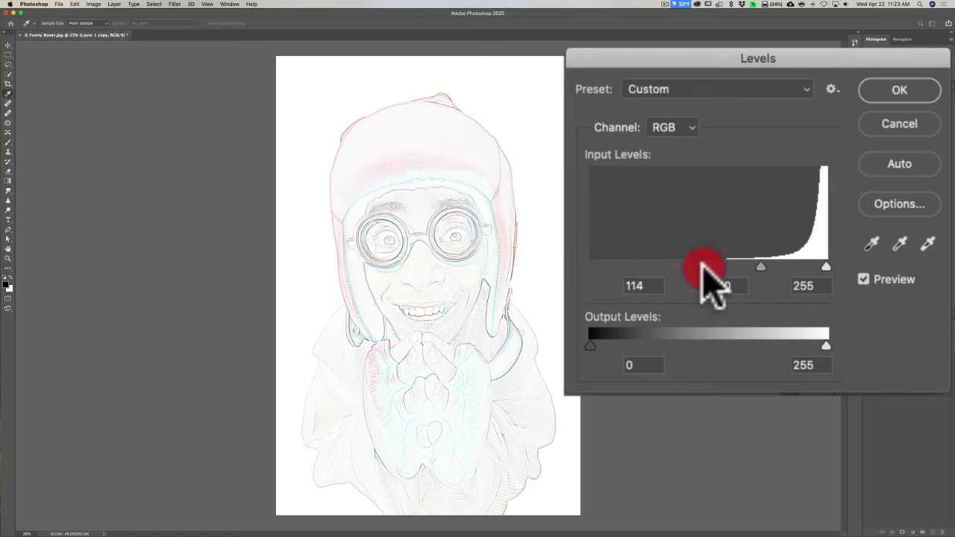
Apply Levels with input values 187, 0.77 and 255 to darken the sketch lines
left_click_drag(704, 266, 739, 266)
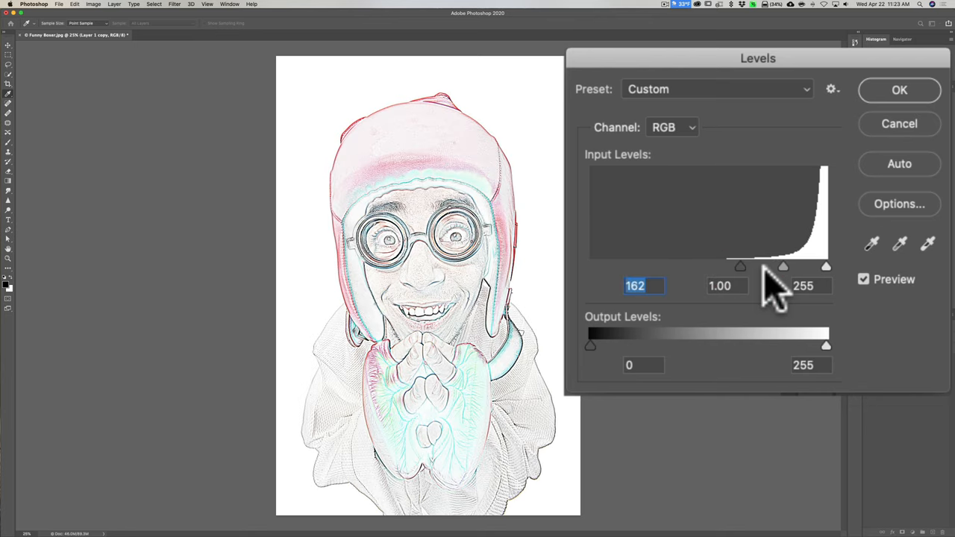
mouse_move(747, 287)
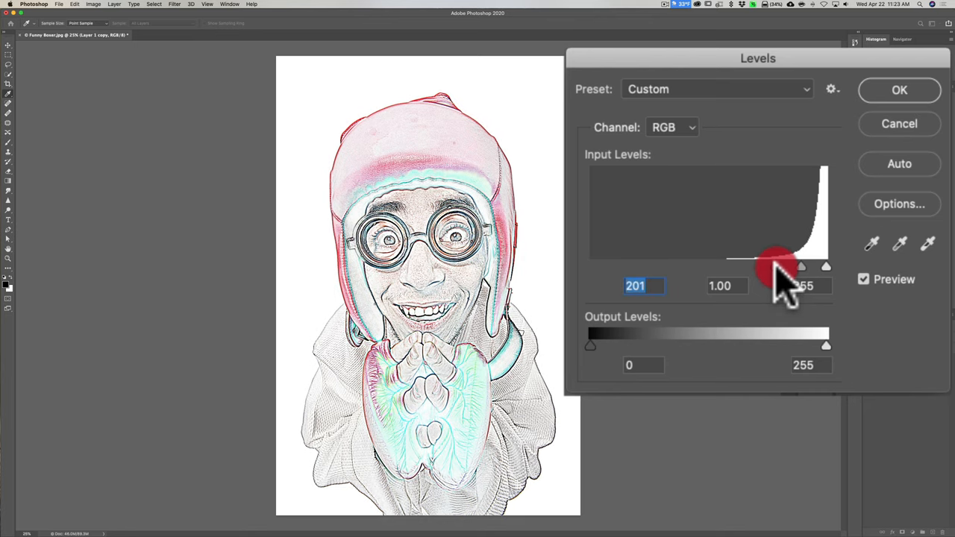
mouse_move(776, 280)
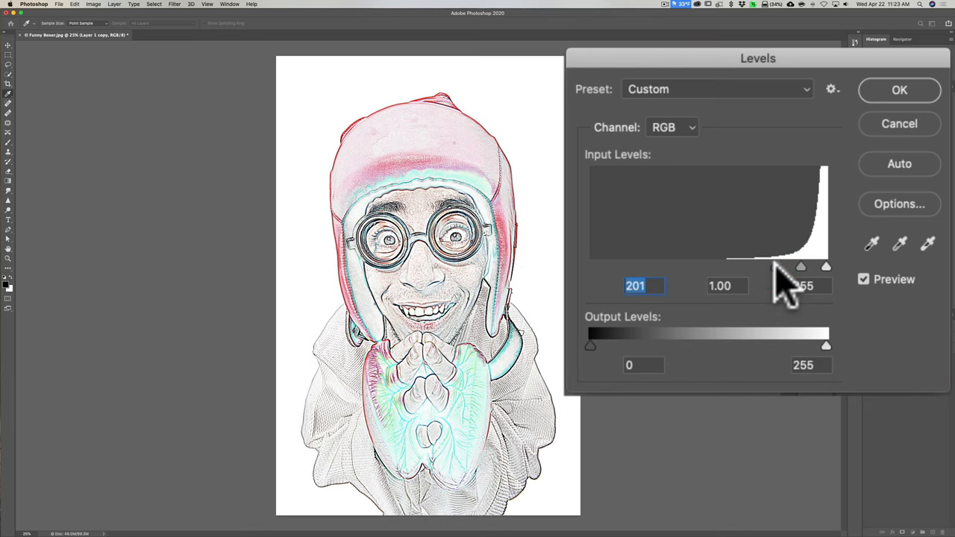
left_click_drag(802, 267, 795, 267)
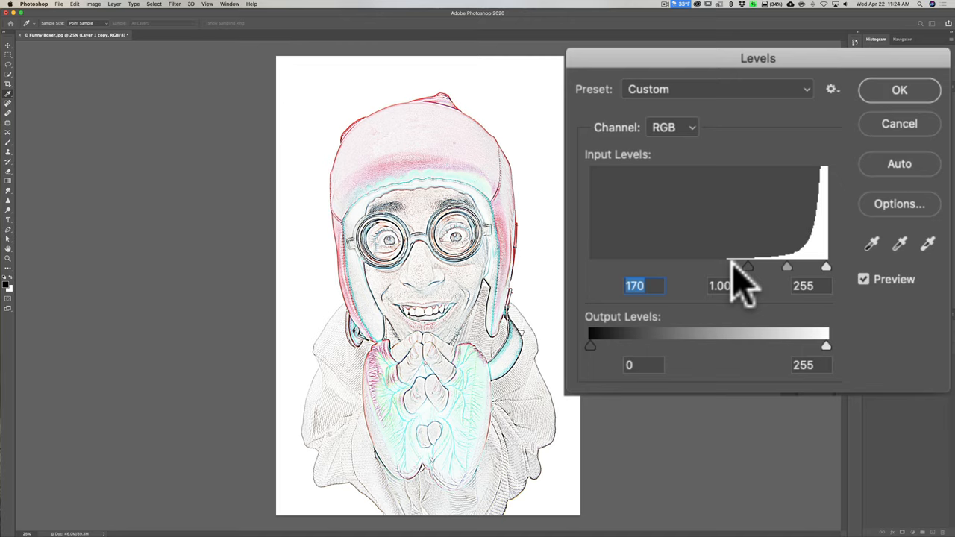
mouse_move(754, 280)
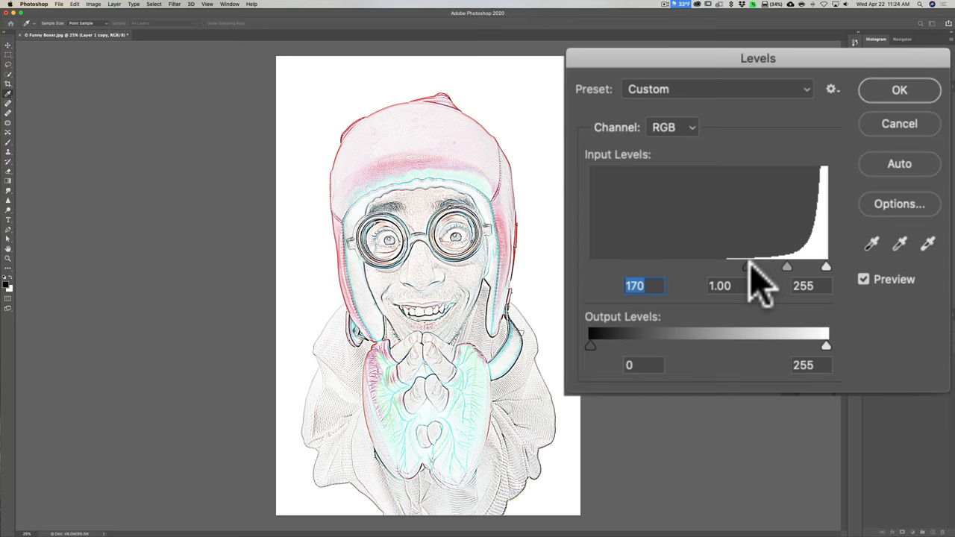
left_click_drag(753, 267, 783, 266)
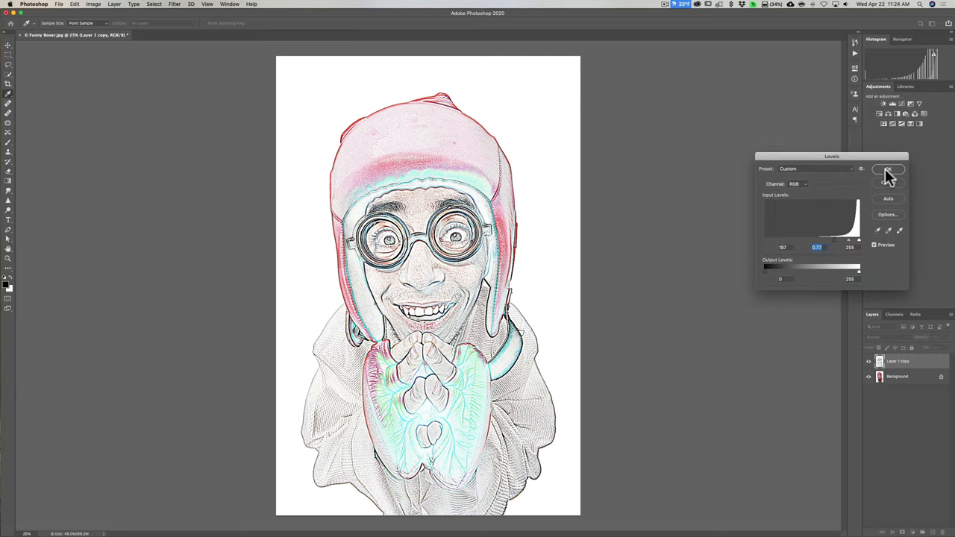
left_click(889, 170)
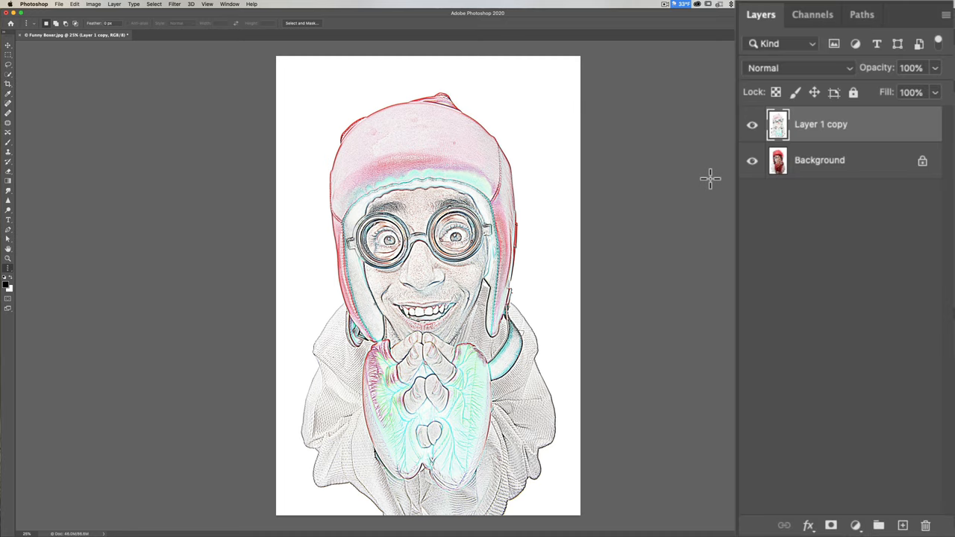
Duplicate the Background photo layer into a Background copy
left_click(820, 160)
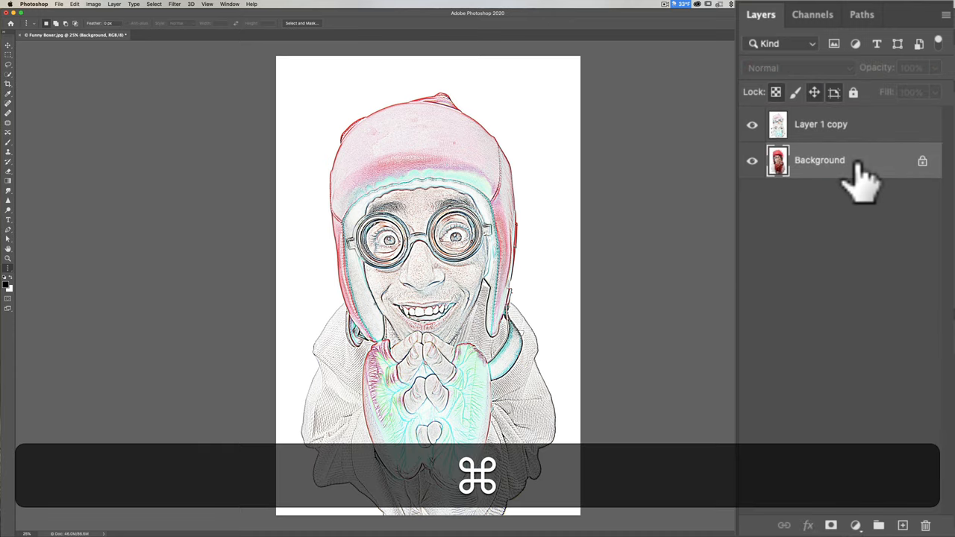
key("cmd+j")
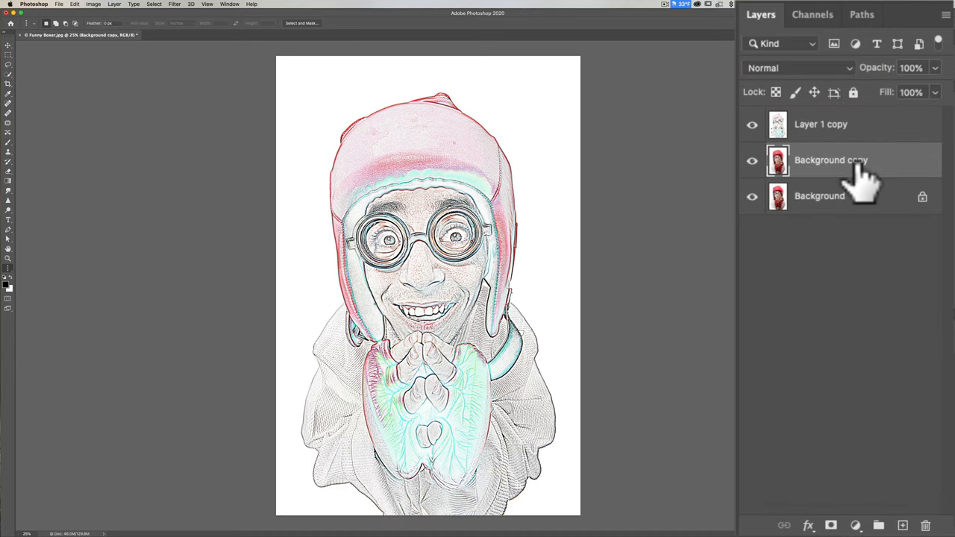
mouse_move(839, 179)
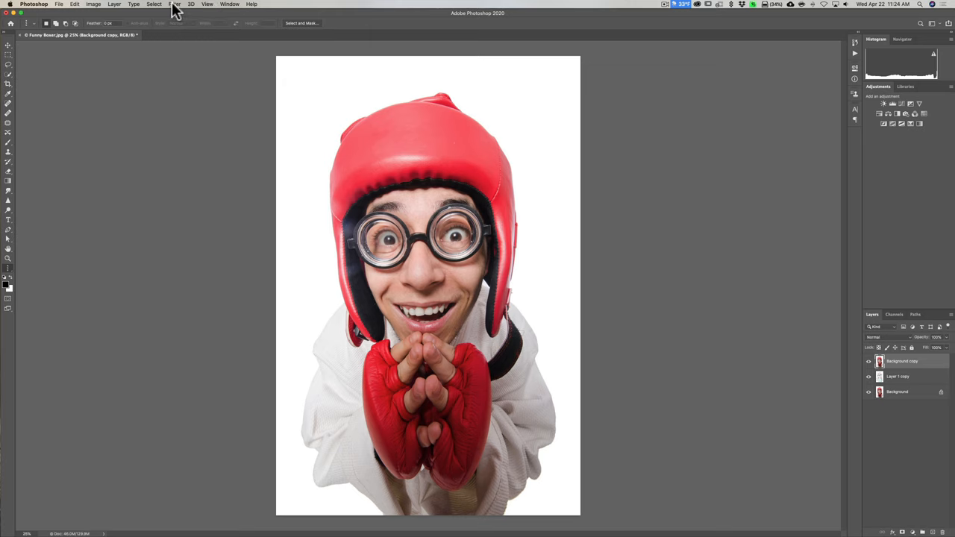
Blur the Background copy with a 6.0-pixel Gaussian Blur
left_click(177, 4)
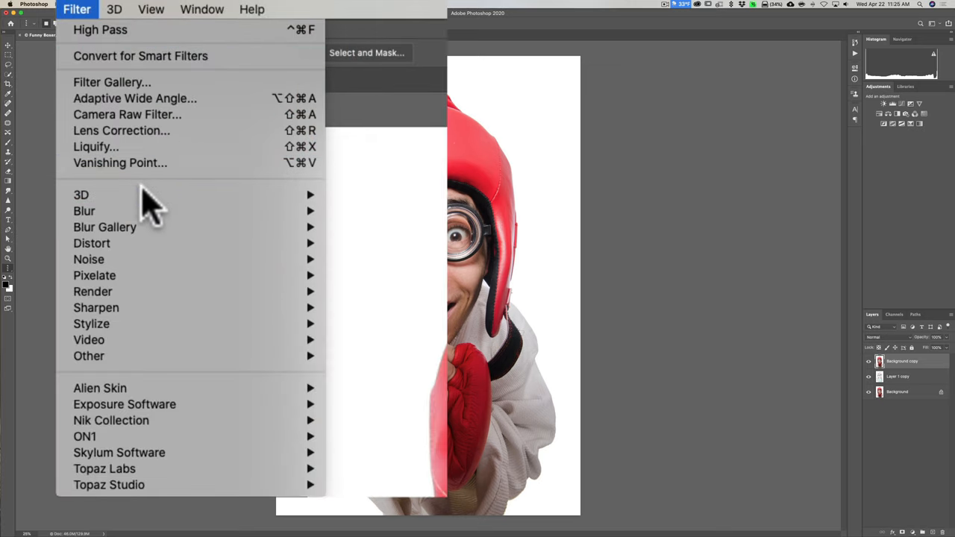
mouse_move(84, 211)
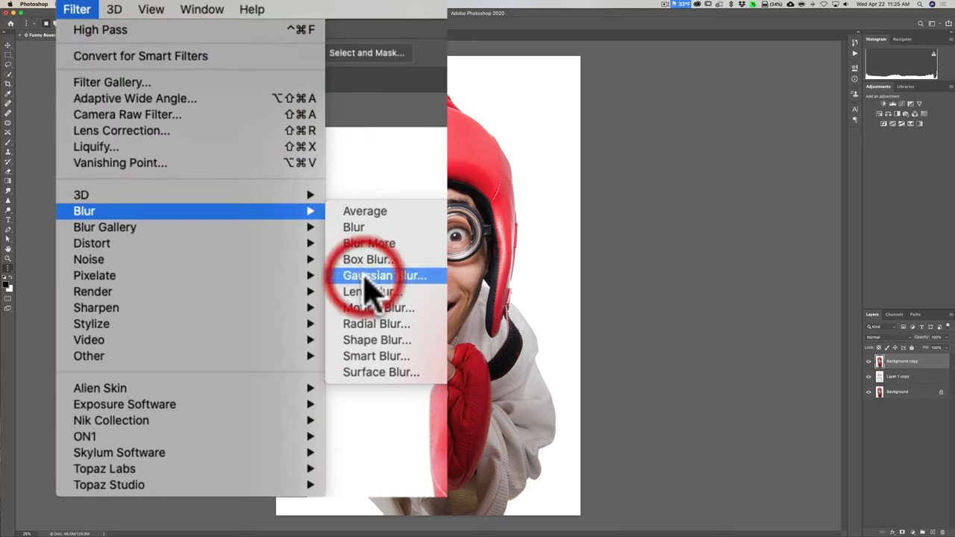
left_click(384, 276)
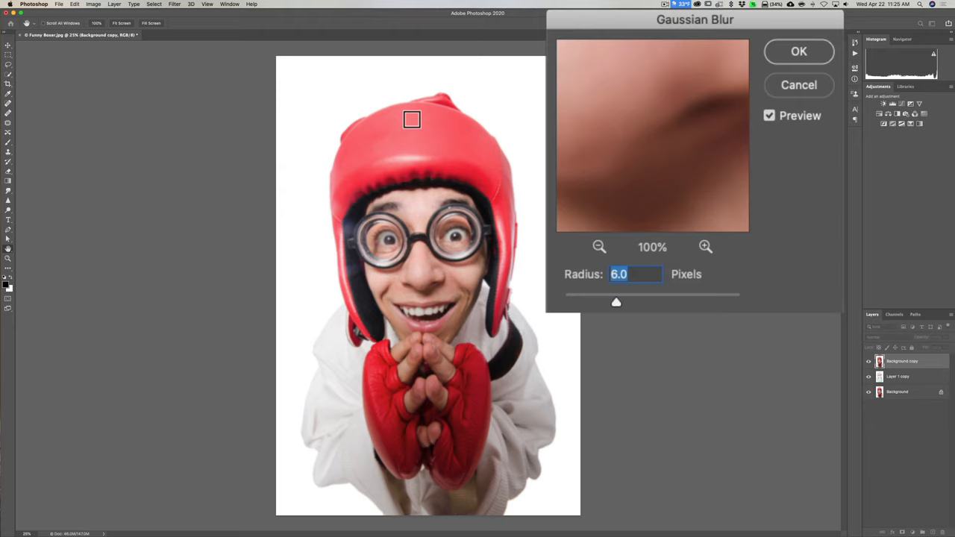
mouse_move(556, 287)
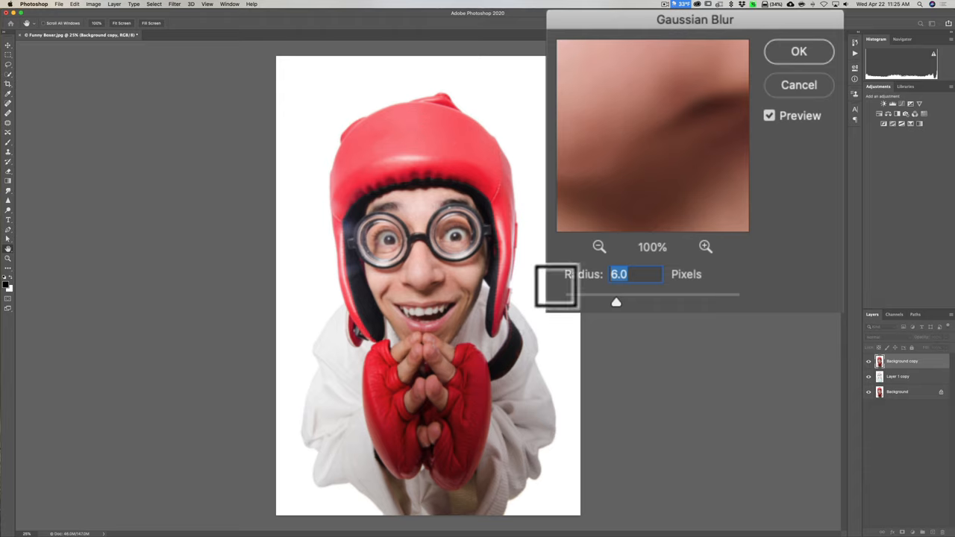
mouse_move(657, 303)
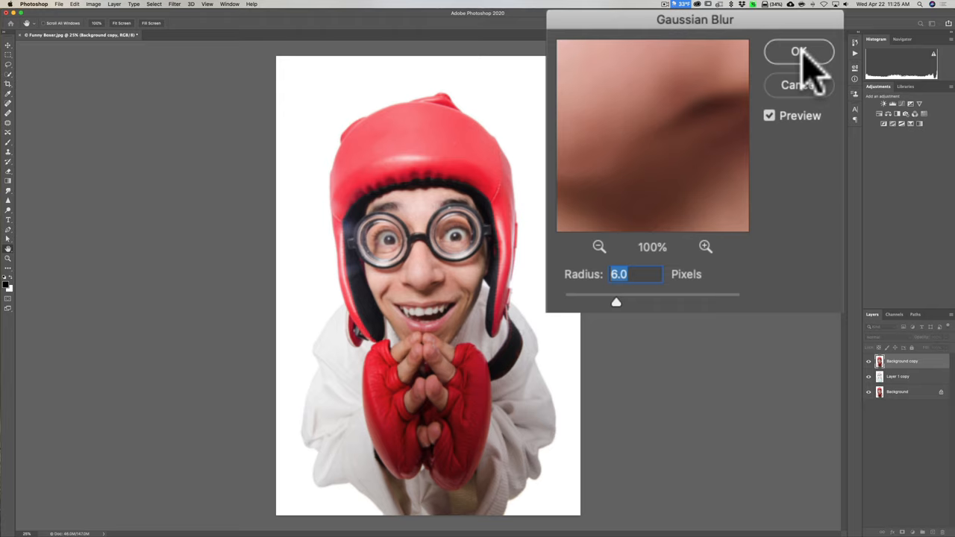
left_click(798, 51)
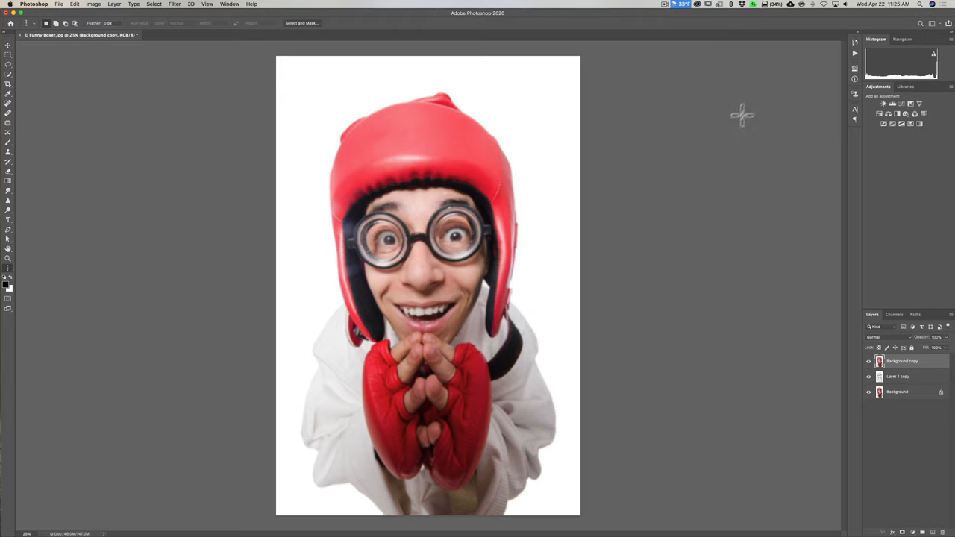
mouse_move(739, 118)
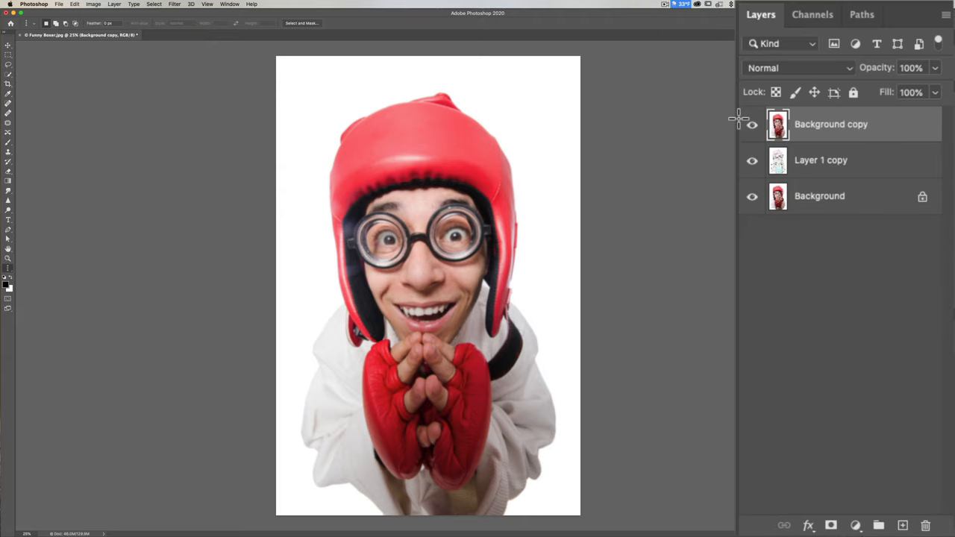
mouse_move(818, 86)
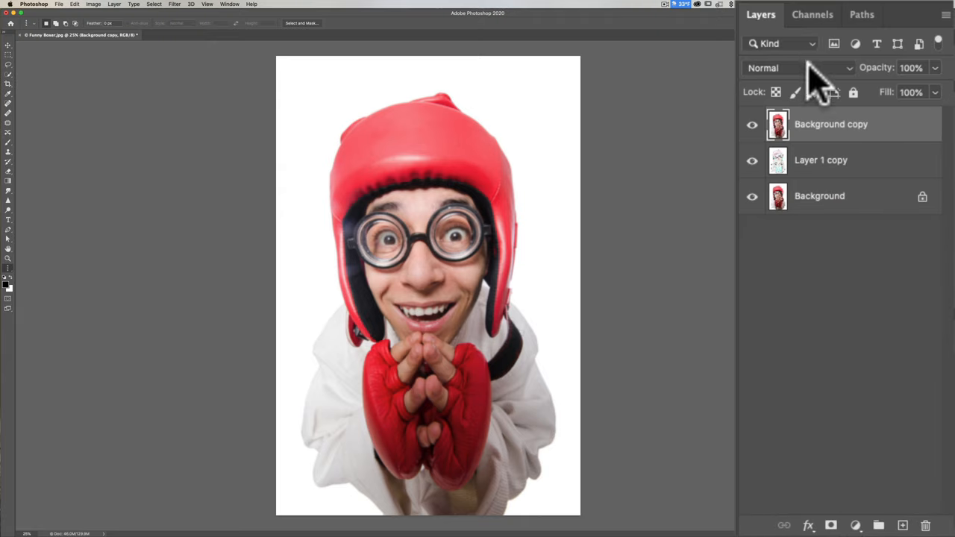
mouse_move(803, 68)
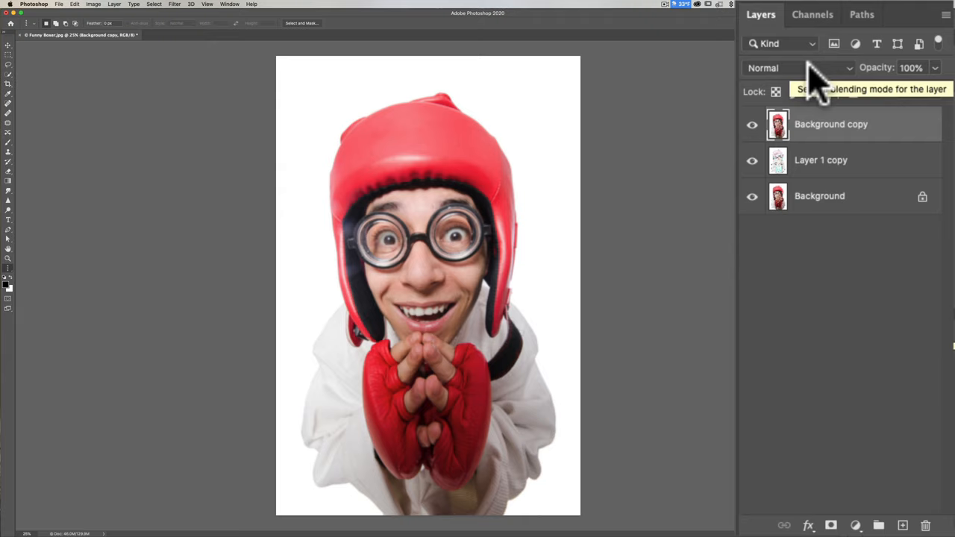
Preview blend modes and set the blurred Background copy to Pin Light
left_click(799, 68)
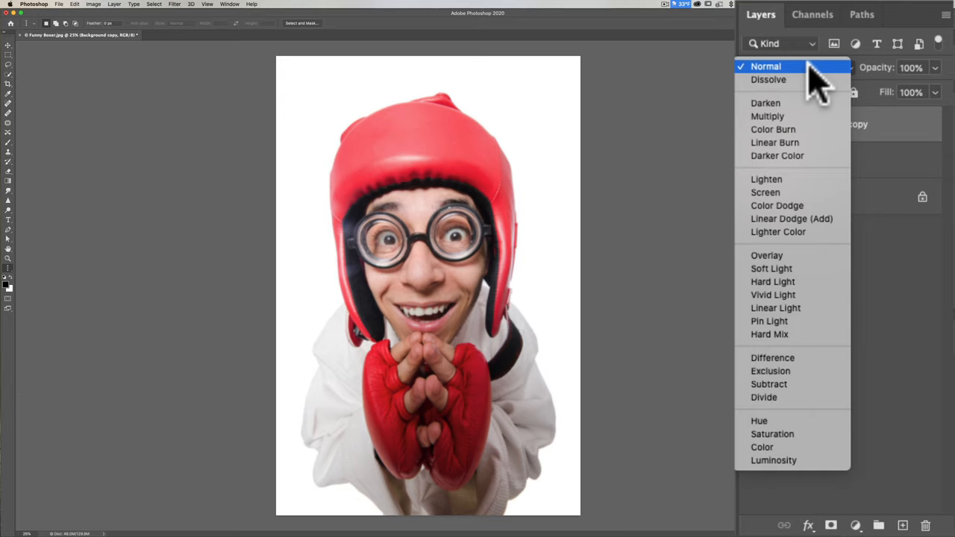
left_click(777, 205)
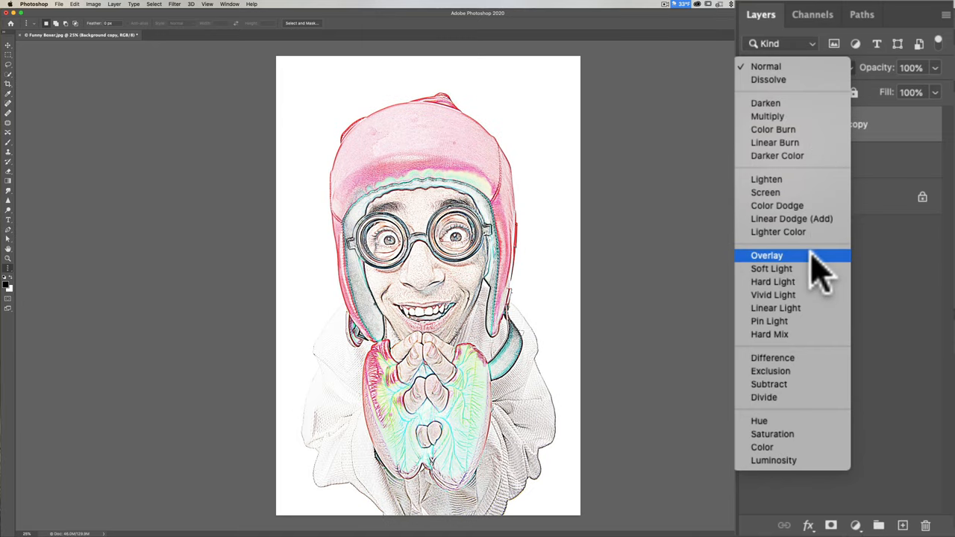
mouse_move(813, 280)
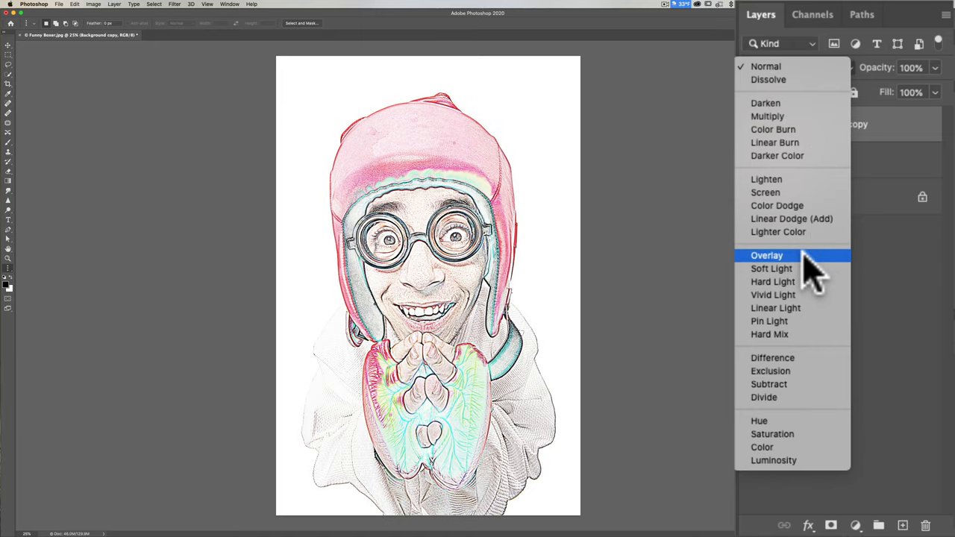
mouse_move(772, 269)
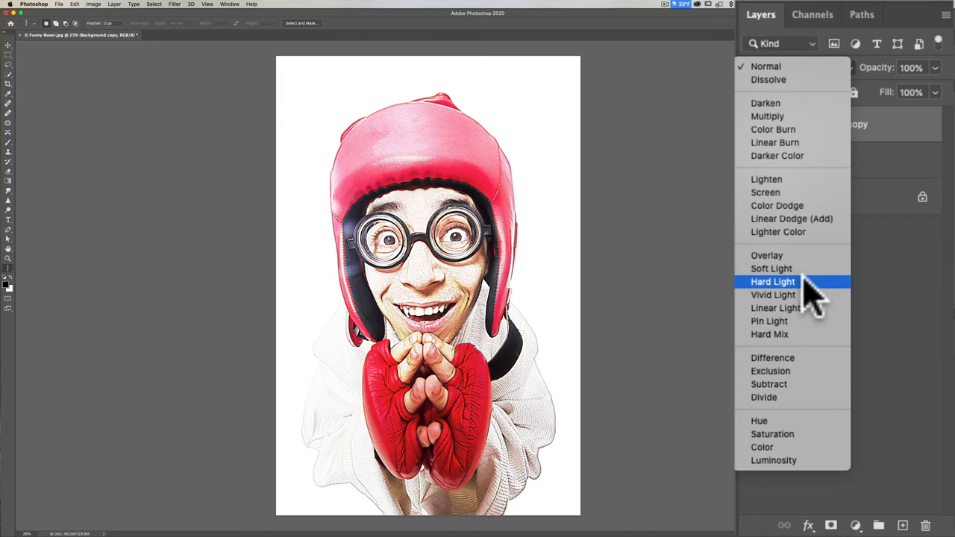
mouse_move(773, 295)
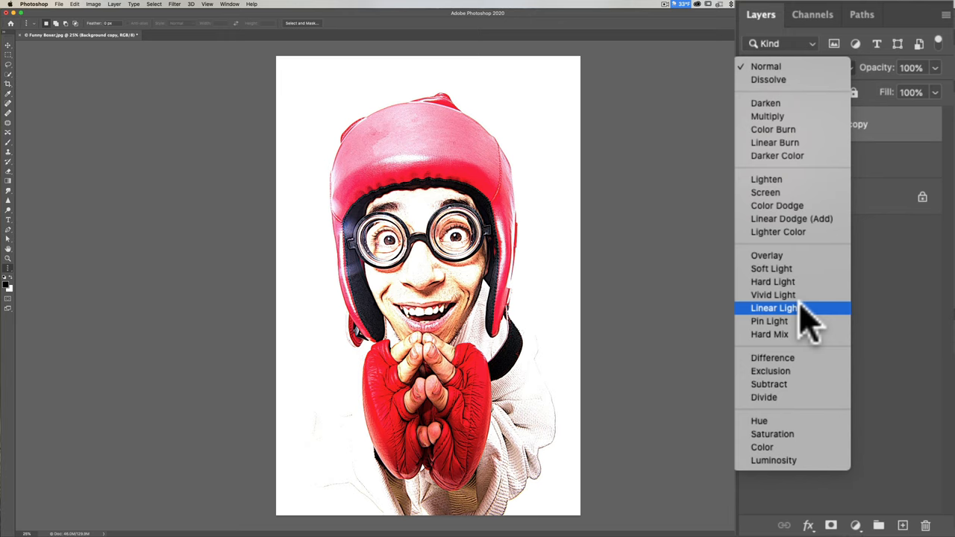
mouse_move(769, 321)
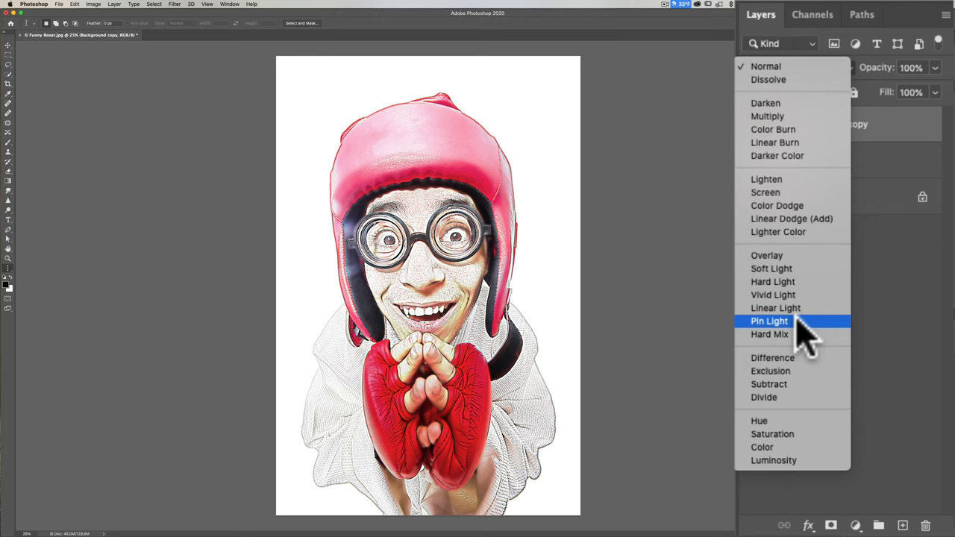
mouse_move(791, 336)
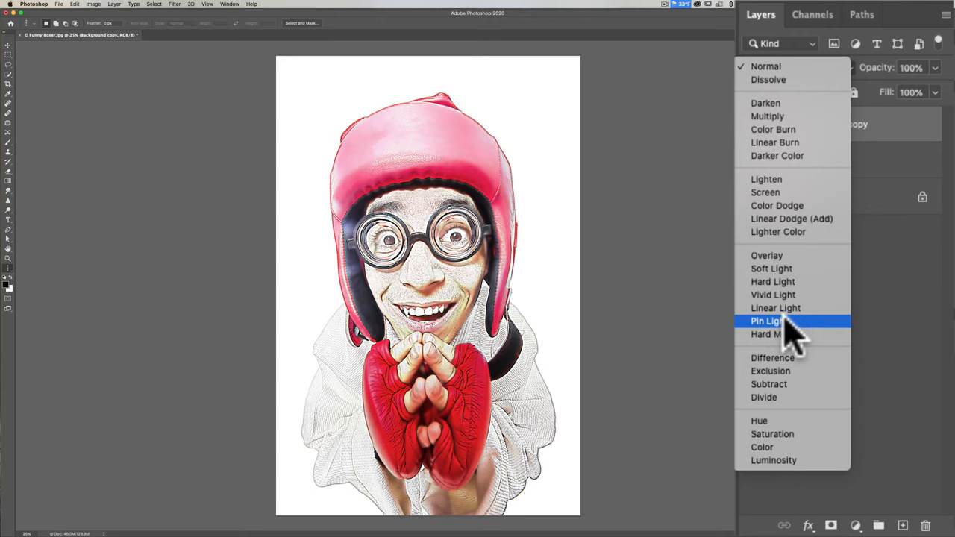
left_click(769, 321)
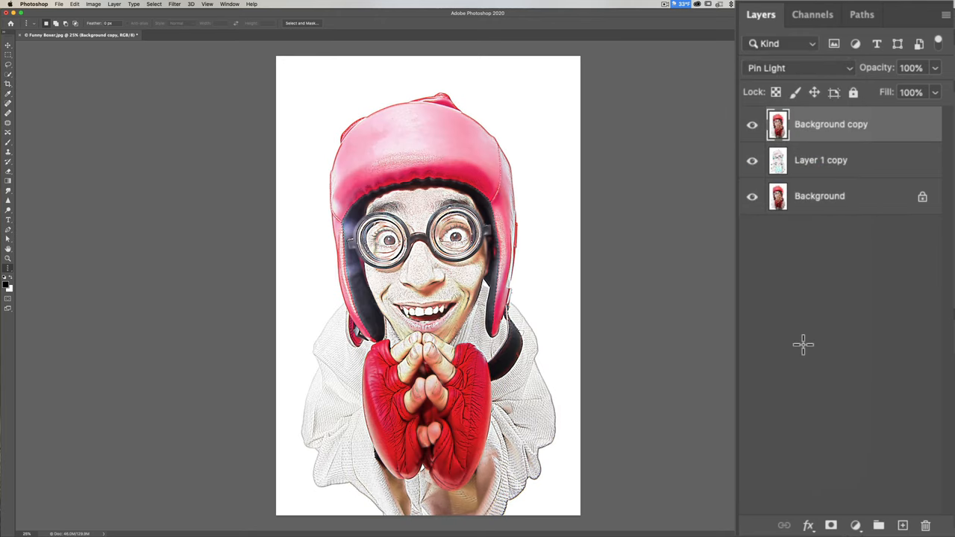